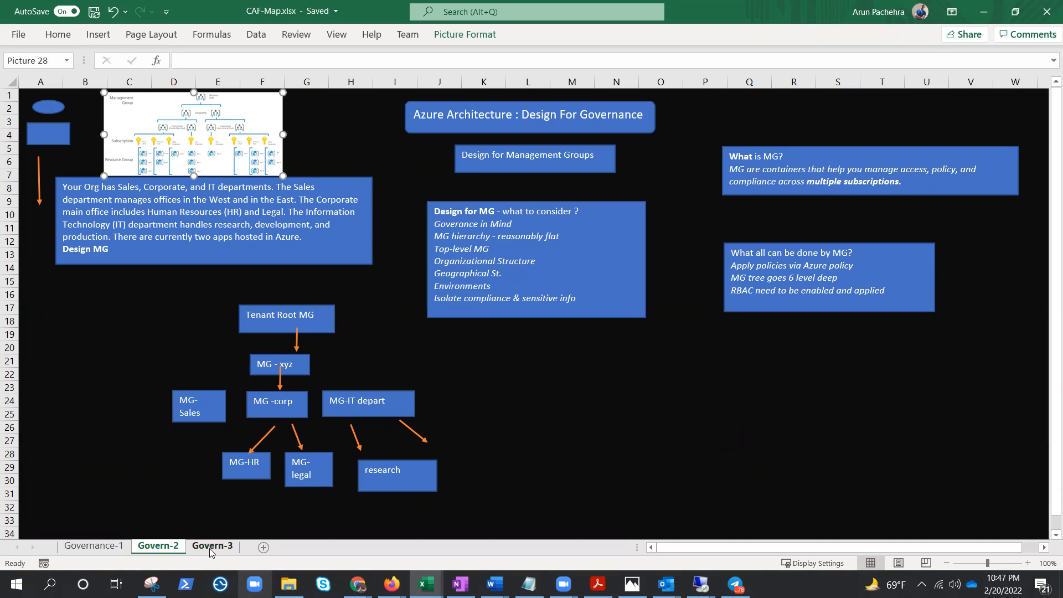
Step: Switch to the Govern-3 sheet with the design notes boxes
{"action": "left_click", "coordinate": [211, 545]}
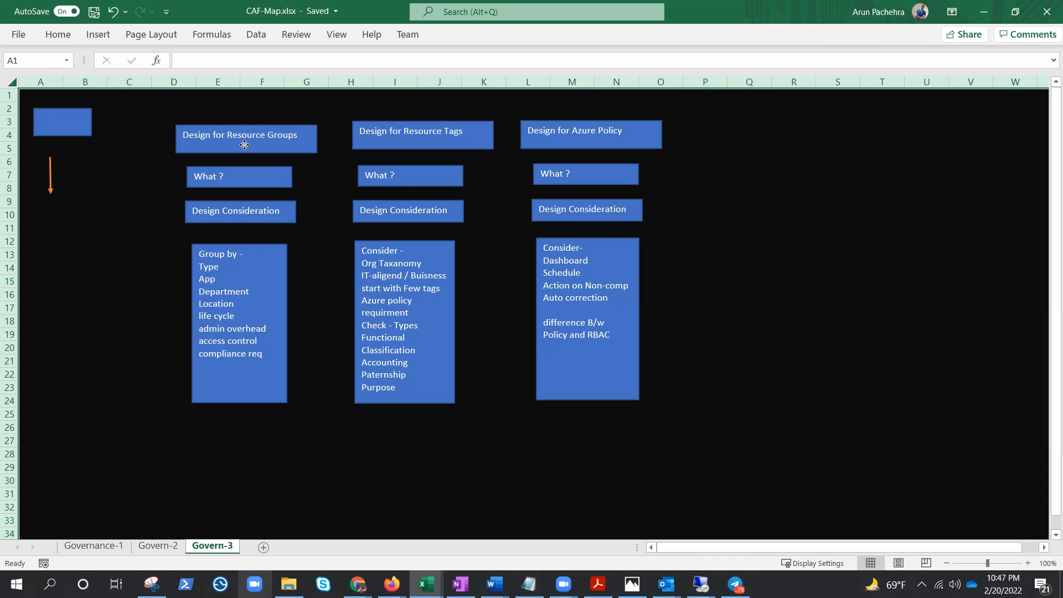
Step: Move the Design for Resource Groups heading right of Azure Policy, level with the other headings
{"action": "left_click_drag", "start_coordinate": [246, 134], "coordinate": [836, 145]}
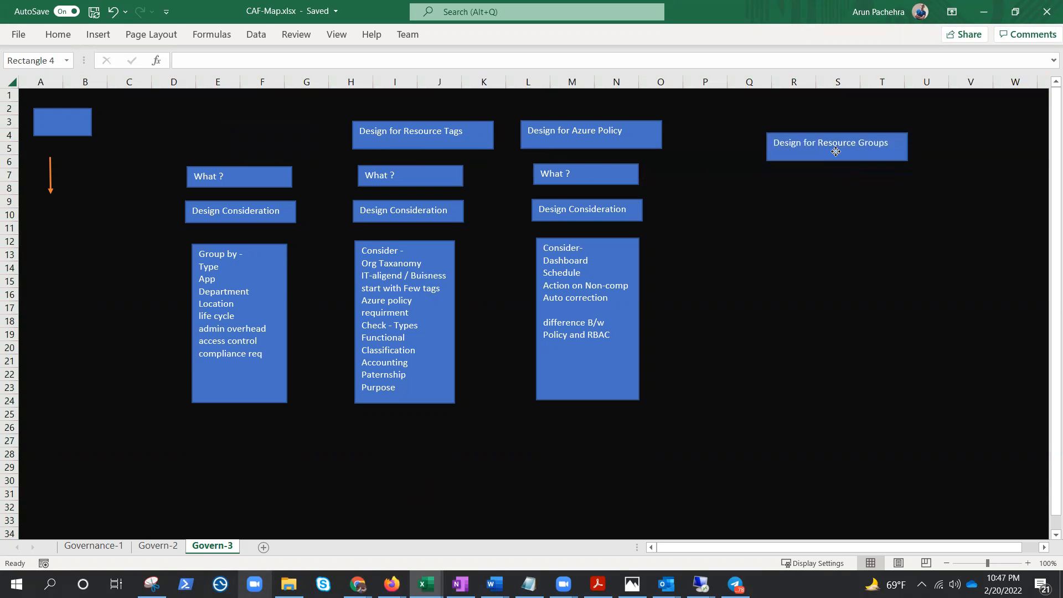
{"action": "left_click_drag", "start_coordinate": [835, 146], "coordinate": [827, 134]}
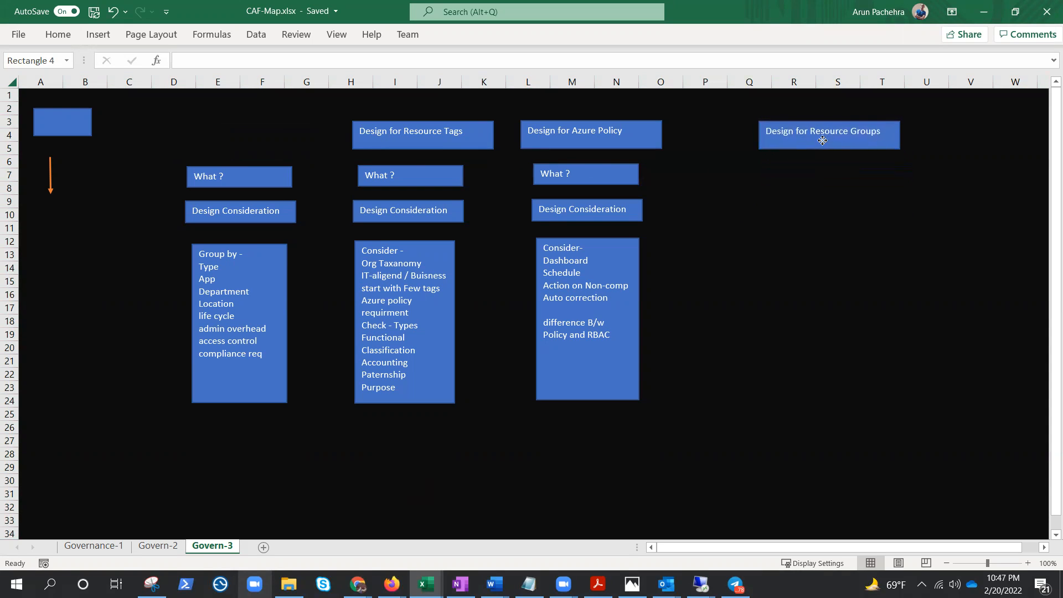
{"action": "left_click", "coordinate": [821, 130]}
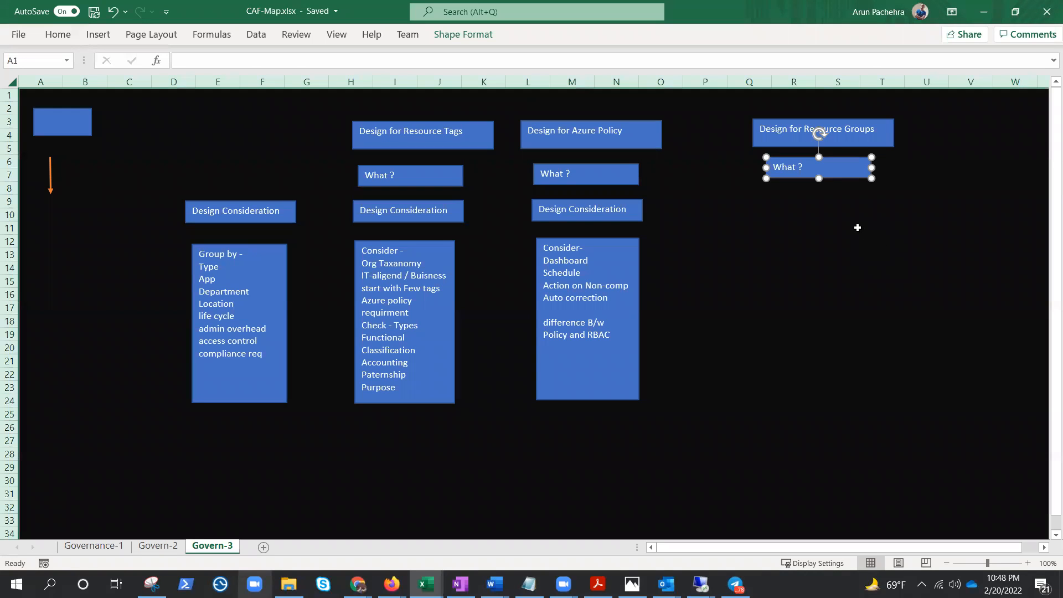
Step: Deselect the What ? box now placed under the Resource Groups heading
{"action": "left_click", "coordinate": [856, 227]}
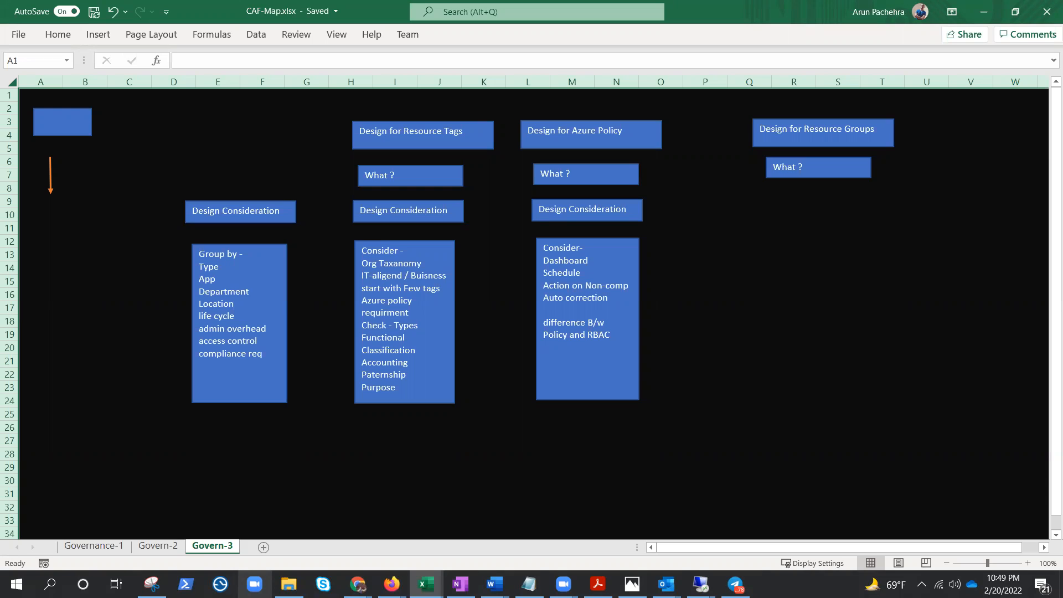
{"action": "mouse_move", "coordinate": [843, 292]}
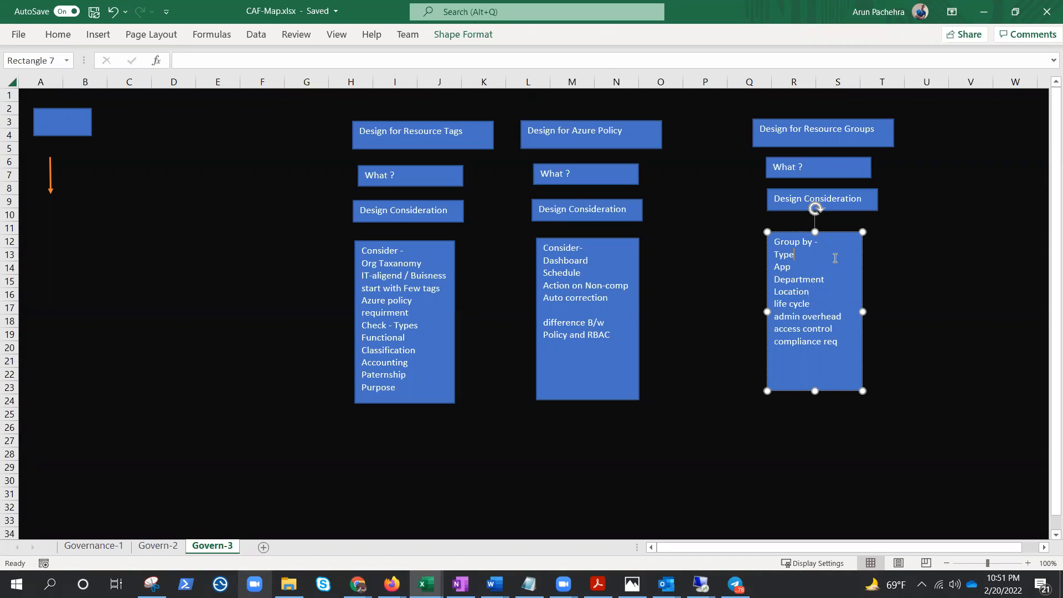
{"action": "mouse_move", "coordinate": [970, 233]}
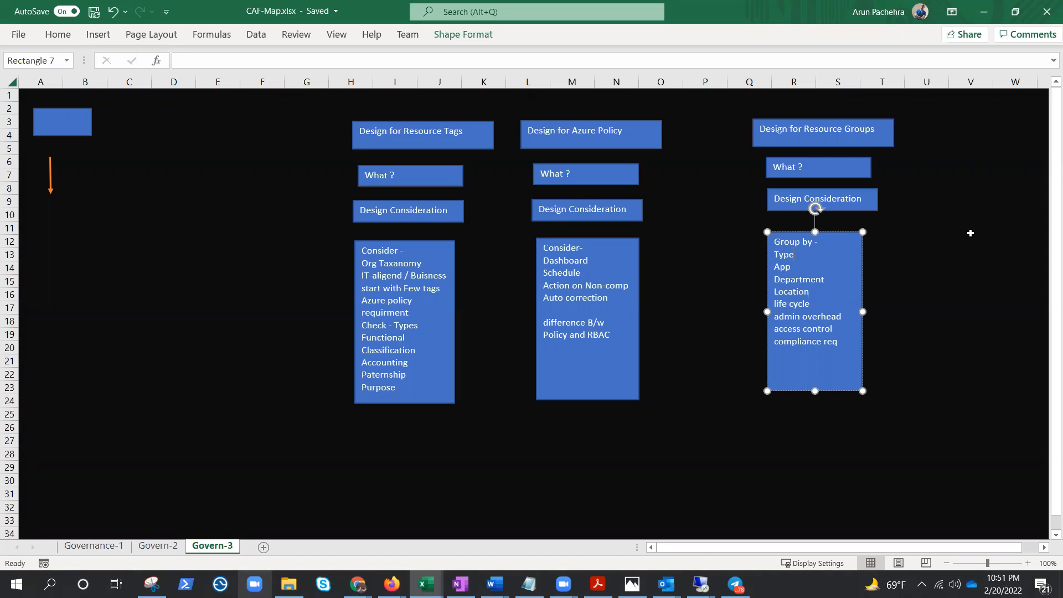
Step: Deselect the Group by list box under the Resource Groups heading
{"action": "left_click", "coordinate": [795, 254]}
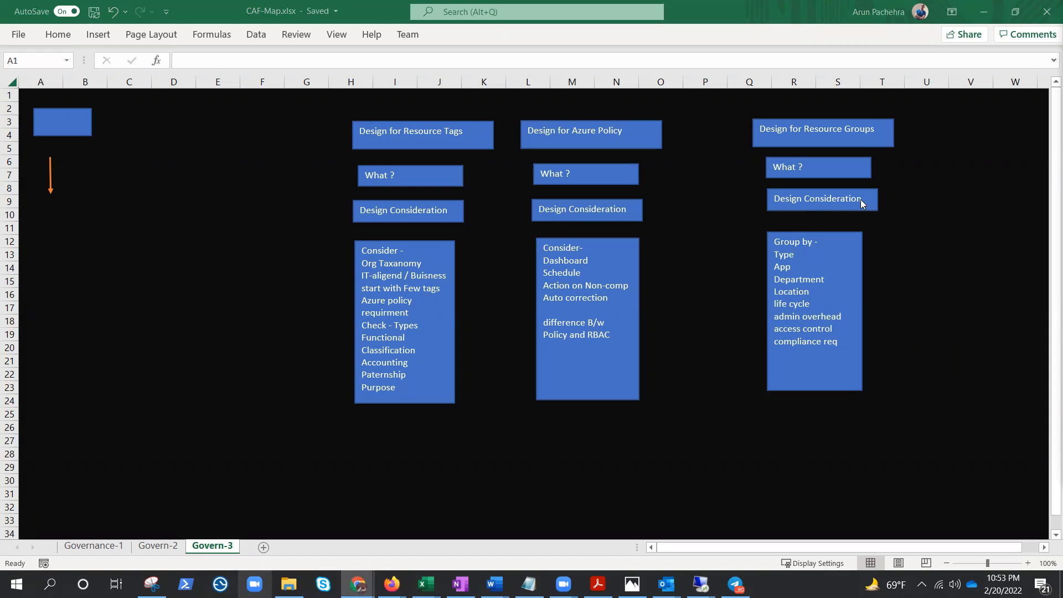
{"action": "mouse_move", "coordinate": [395, 148]}
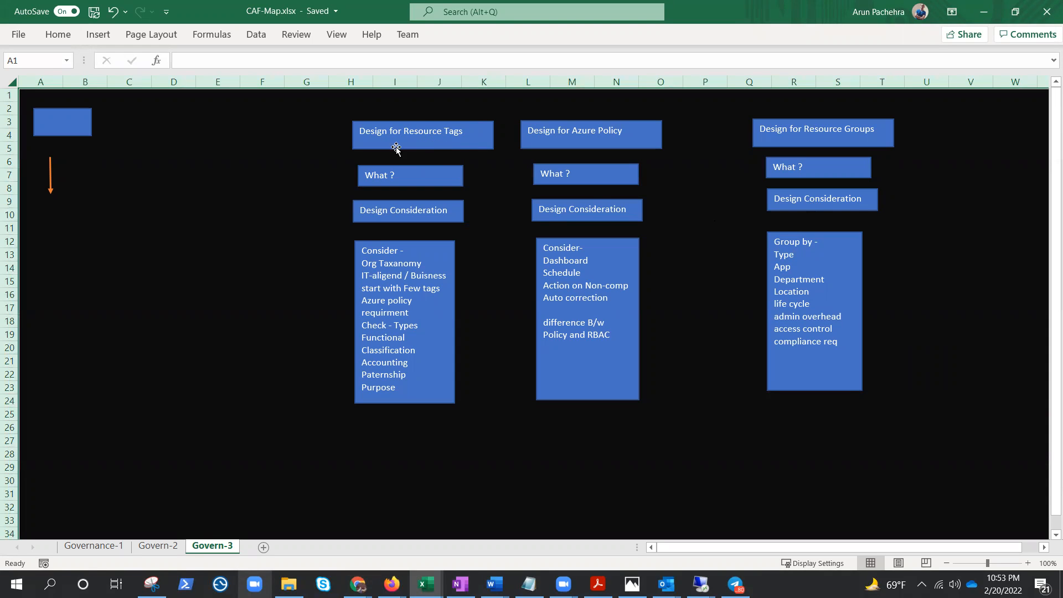
Step: Reposition the Design for Resource Tags heading above its What ? box
{"action": "left_click_drag", "start_coordinate": [410, 130], "coordinate": [332, 114]}
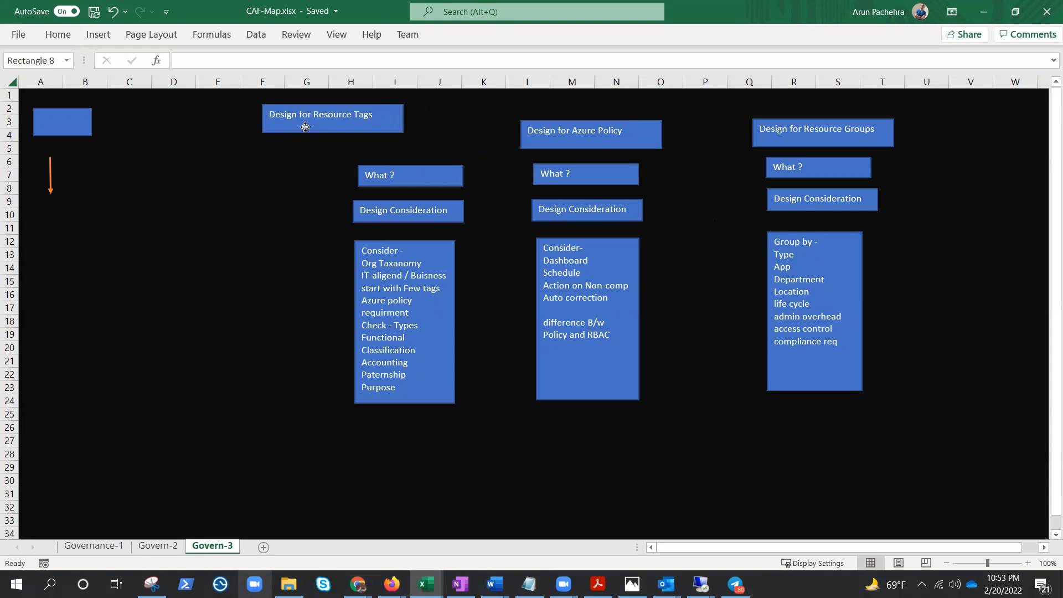
{"action": "left_click_drag", "start_coordinate": [332, 119], "coordinate": [405, 134]}
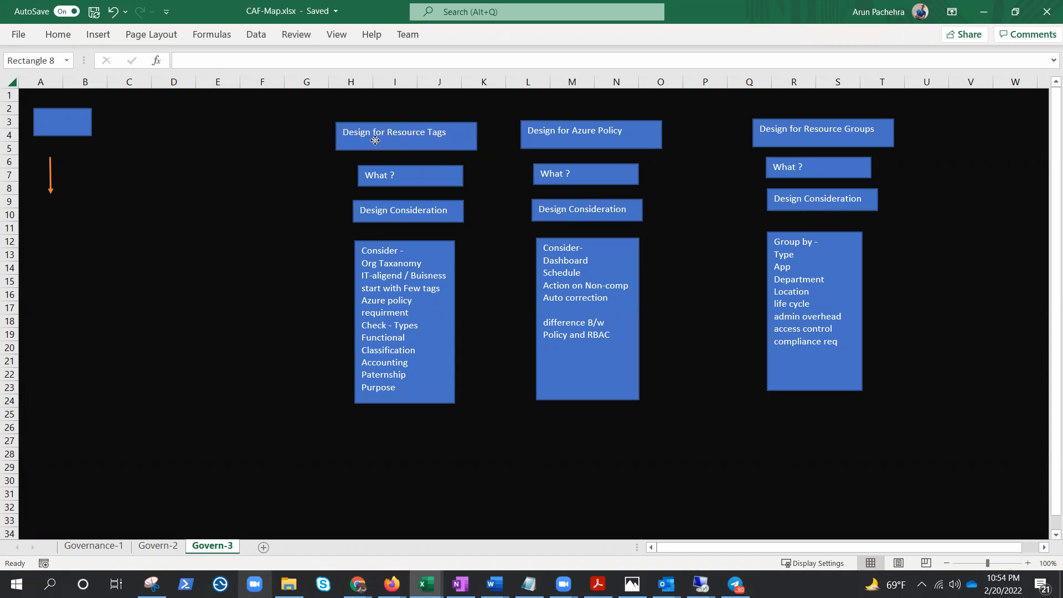
{"action": "left_click", "coordinate": [405, 132]}
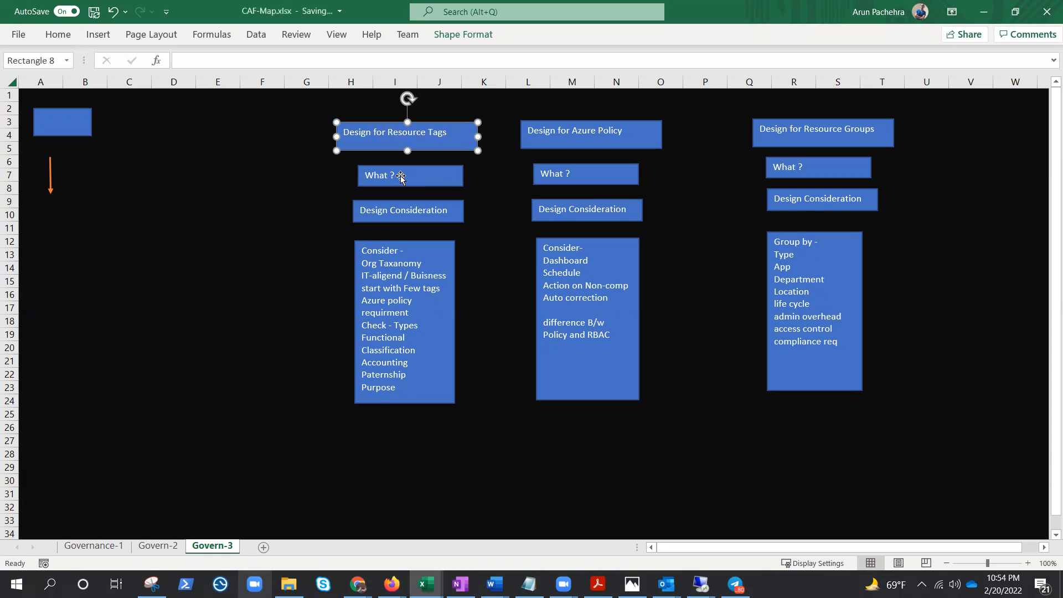
{"action": "left_click", "coordinate": [409, 175]}
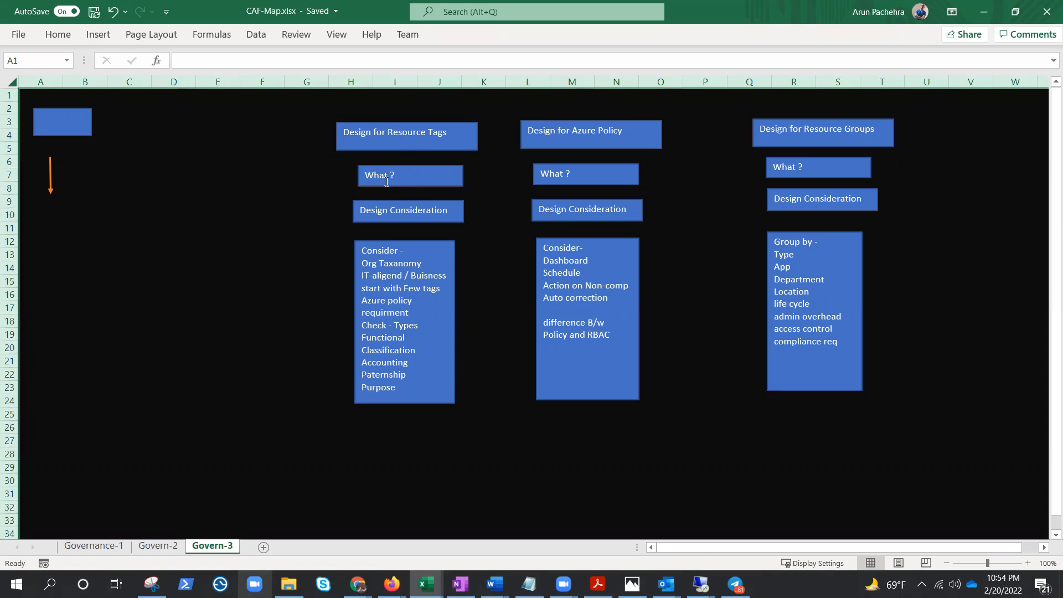
{"action": "left_click", "coordinate": [409, 175]}
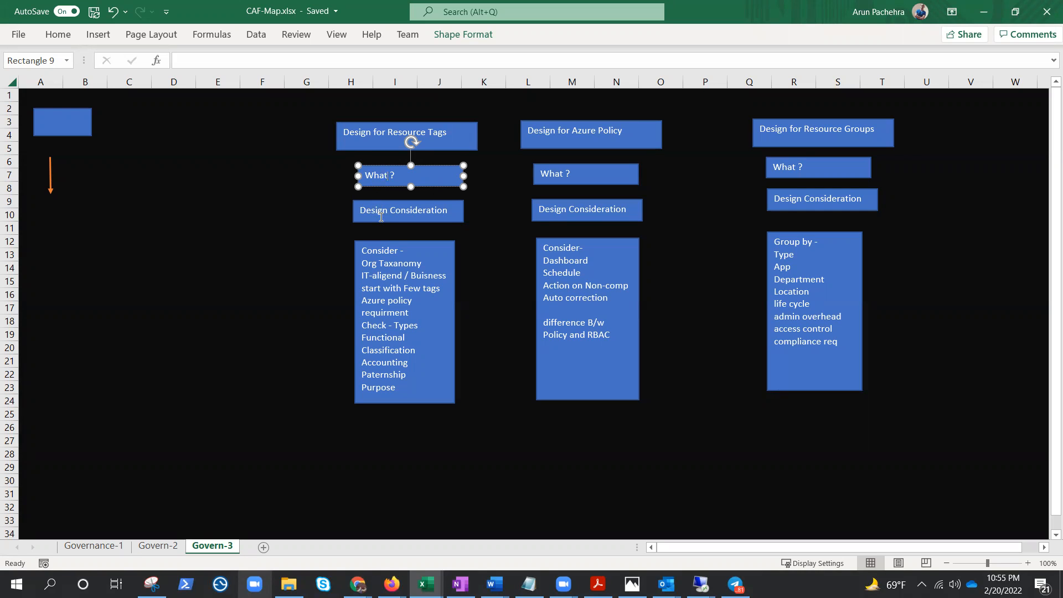
{"action": "left_click", "coordinate": [408, 210]}
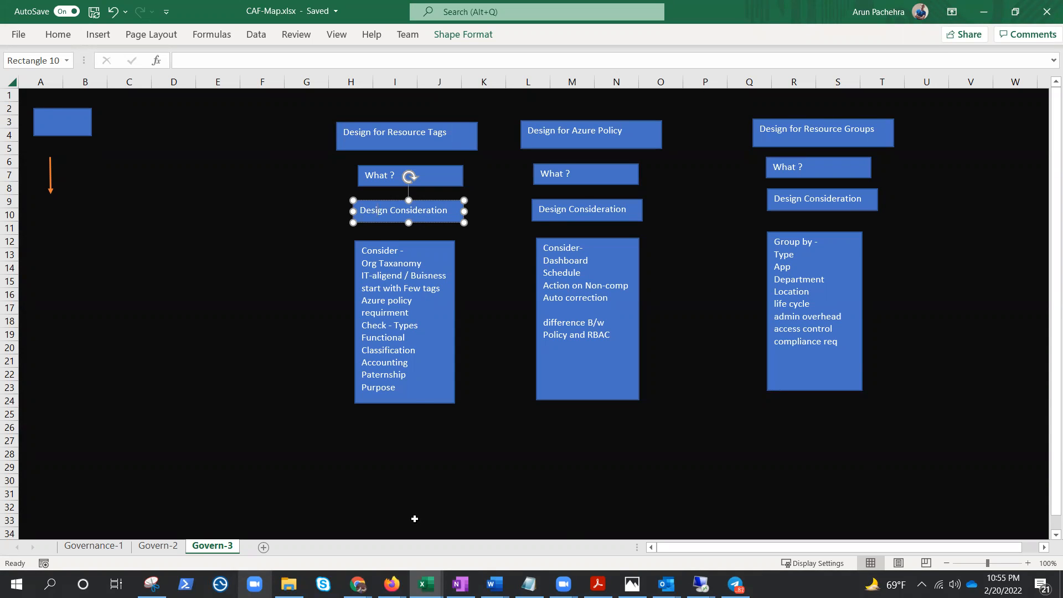
{"action": "left_click", "coordinate": [405, 319]}
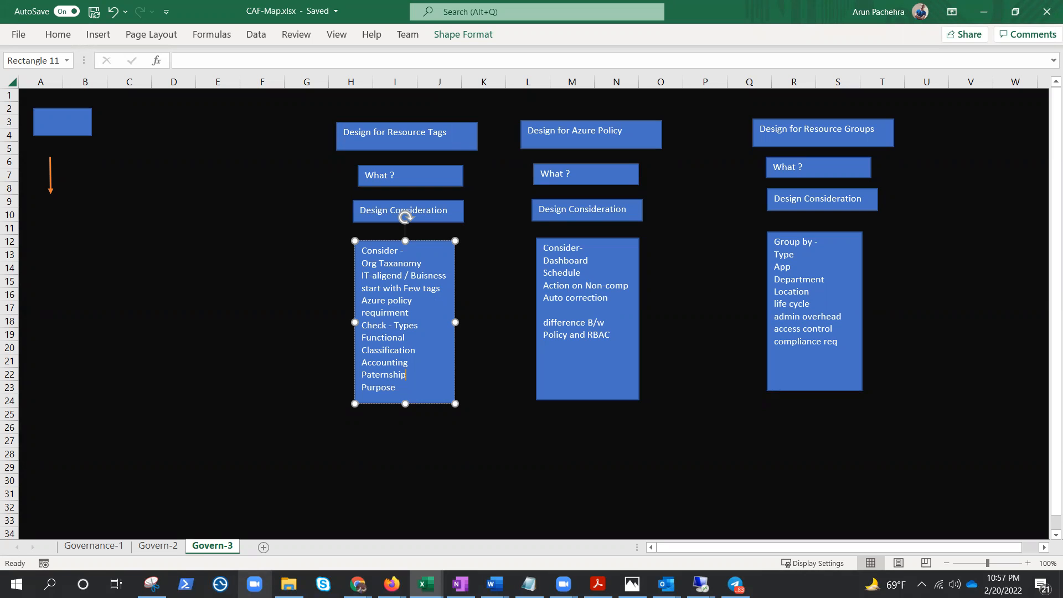
{"action": "mouse_move", "coordinate": [1047, 297]}
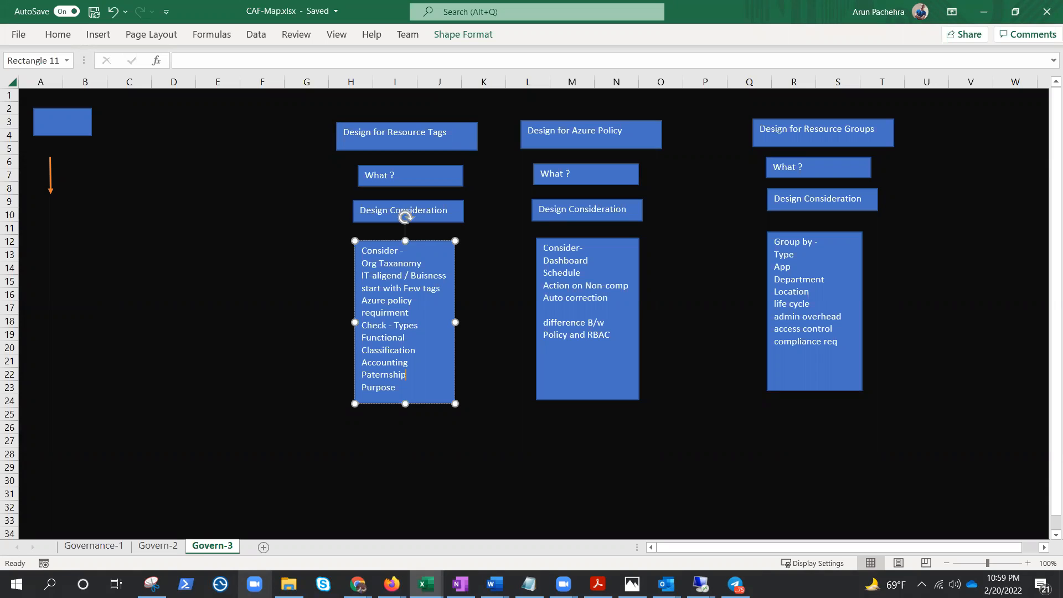
{"action": "left_click", "coordinate": [306, 314]}
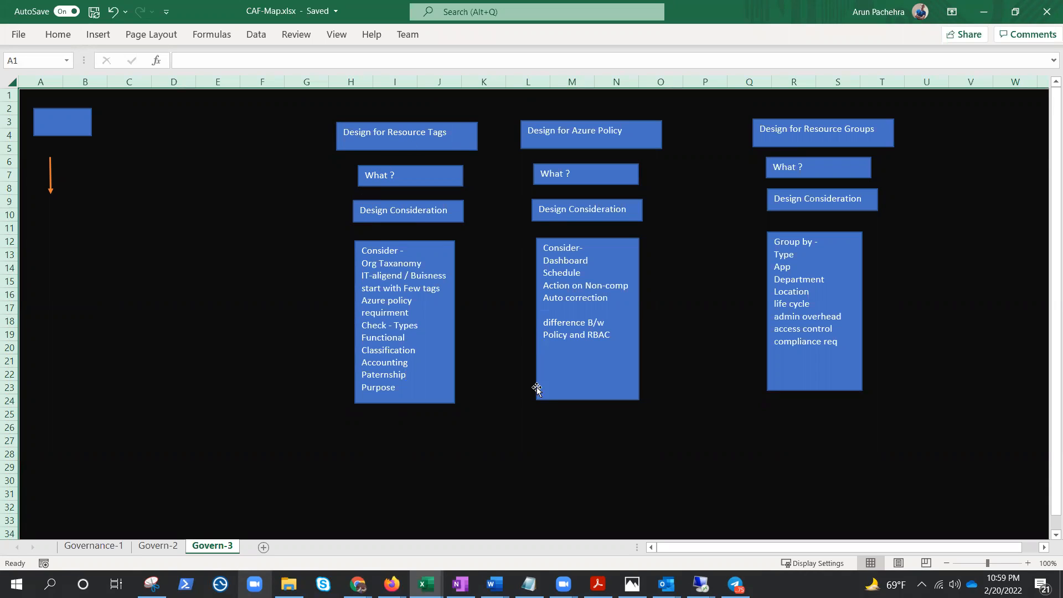
{"action": "left_click", "coordinate": [590, 130]}
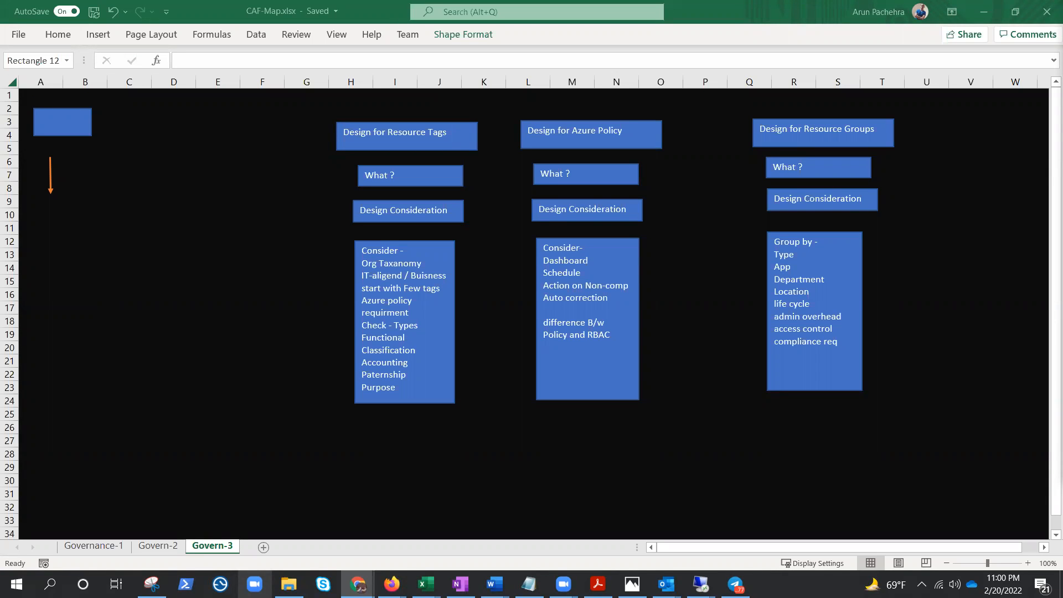
{"action": "mouse_move", "coordinate": [656, 485]}
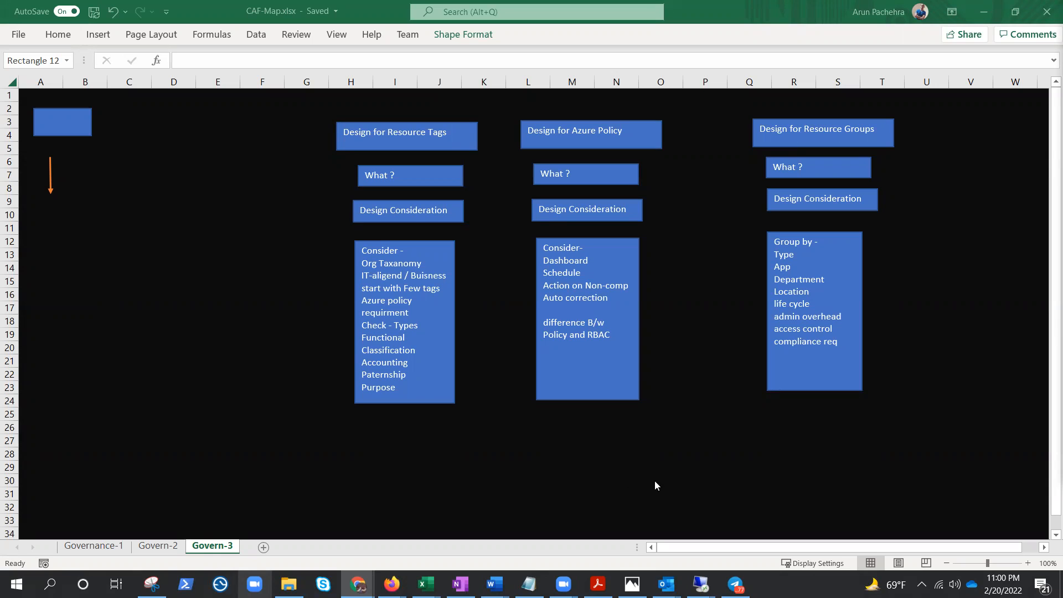
{"action": "mouse_move", "coordinate": [615, 149]}
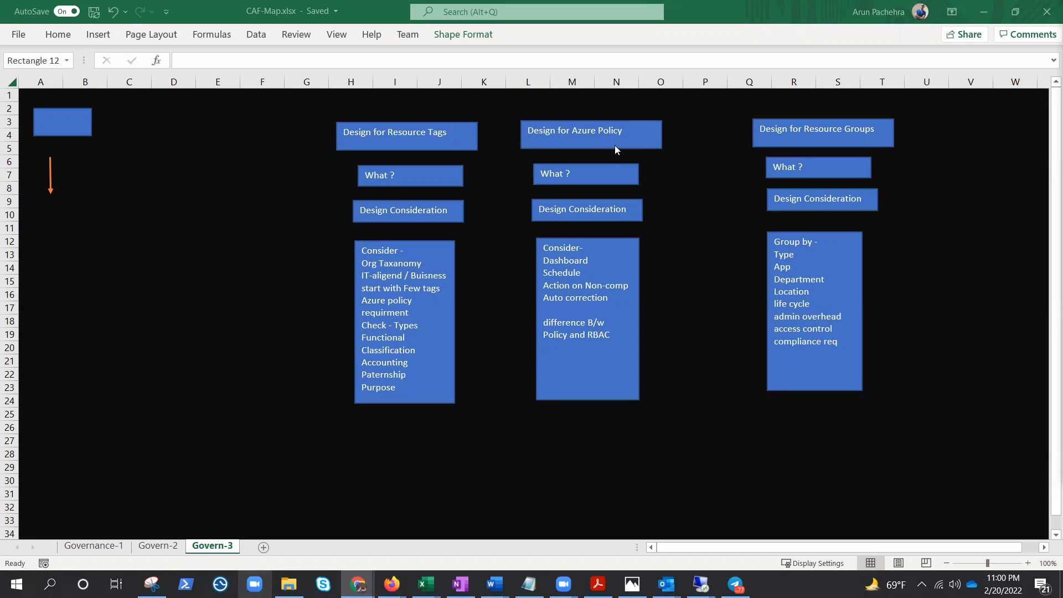
{"action": "mouse_move", "coordinate": [638, 150]}
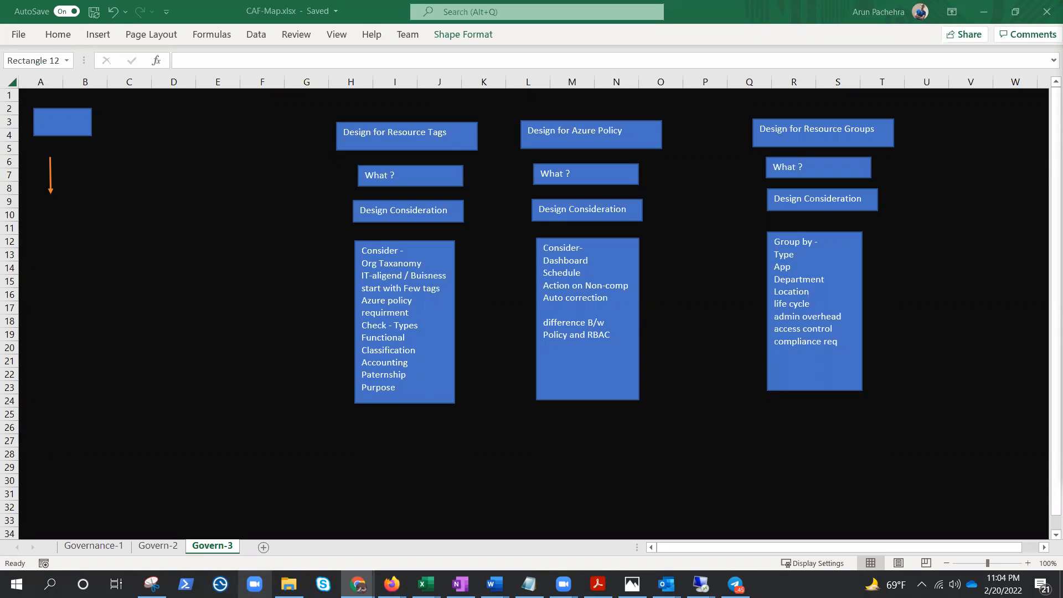
{"action": "mouse_move", "coordinate": [274, 451]}
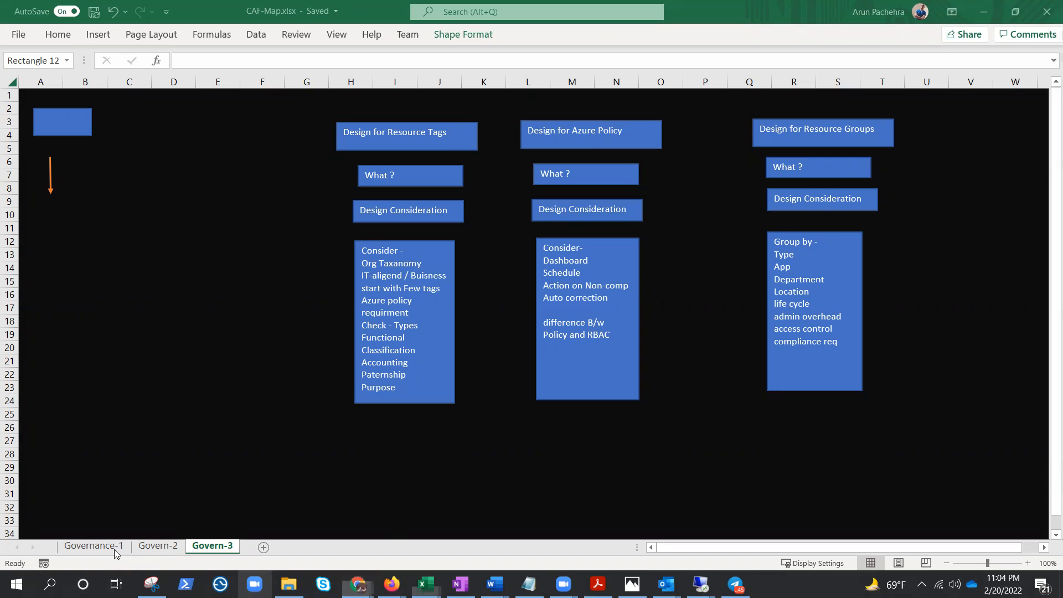
{"action": "left_click", "coordinate": [93, 545]}
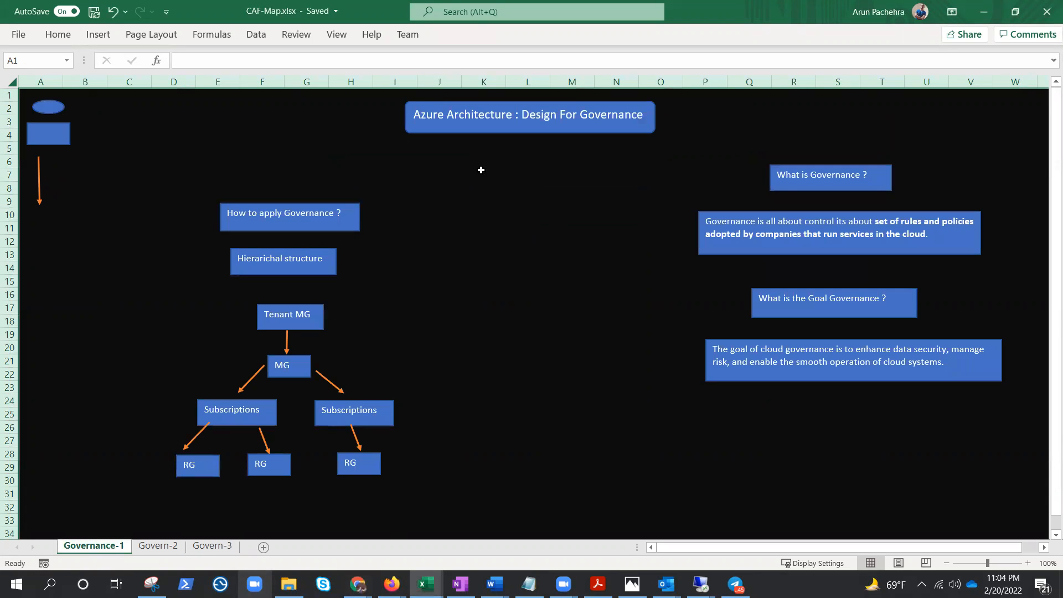
{"action": "left_click", "coordinate": [157, 546]}
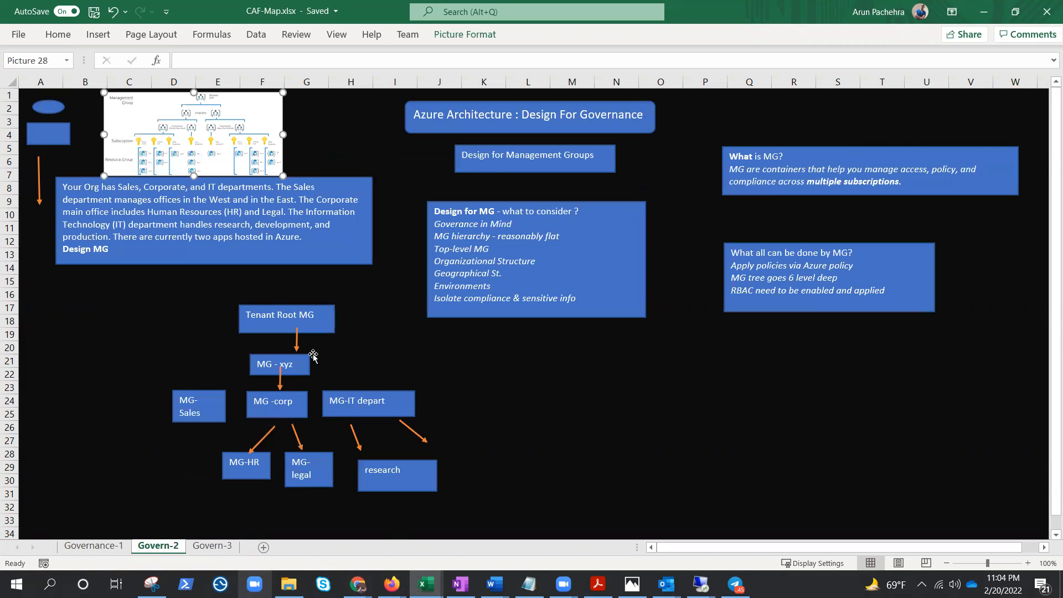
{"action": "left_click", "coordinate": [211, 544]}
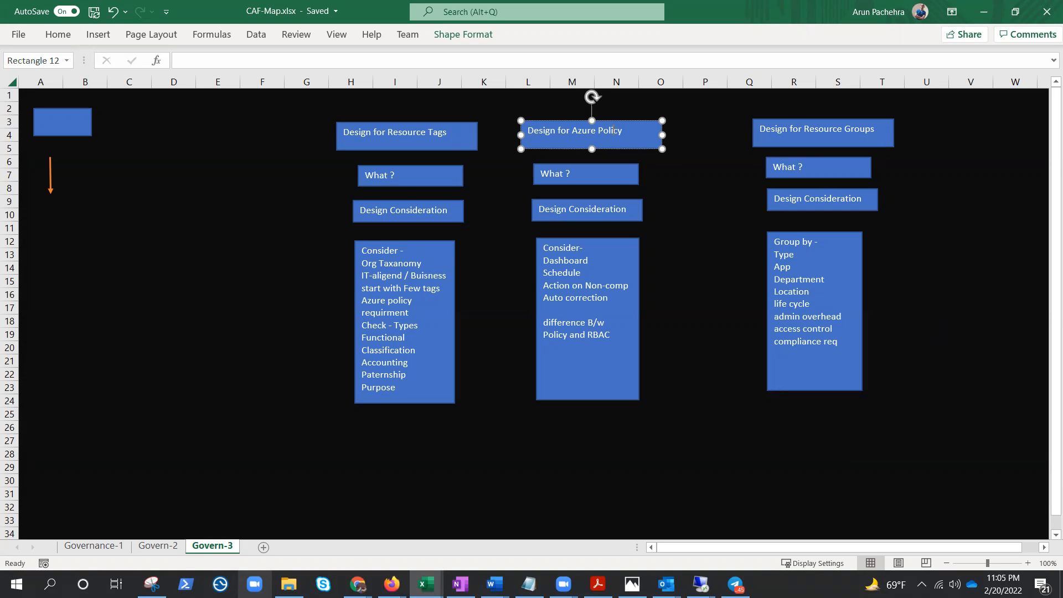
{"action": "left_click", "coordinate": [686, 496]}
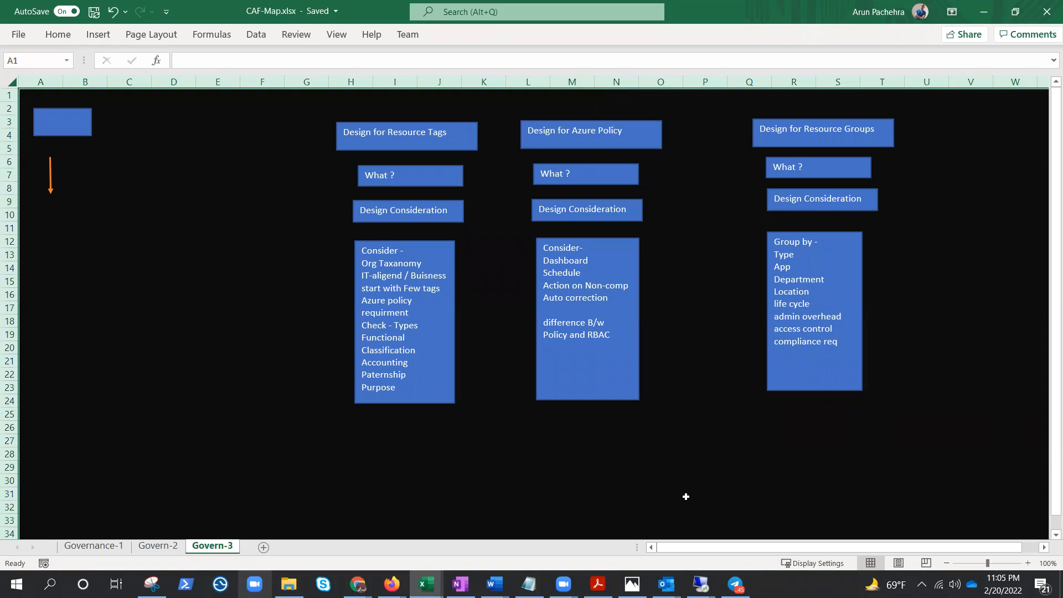